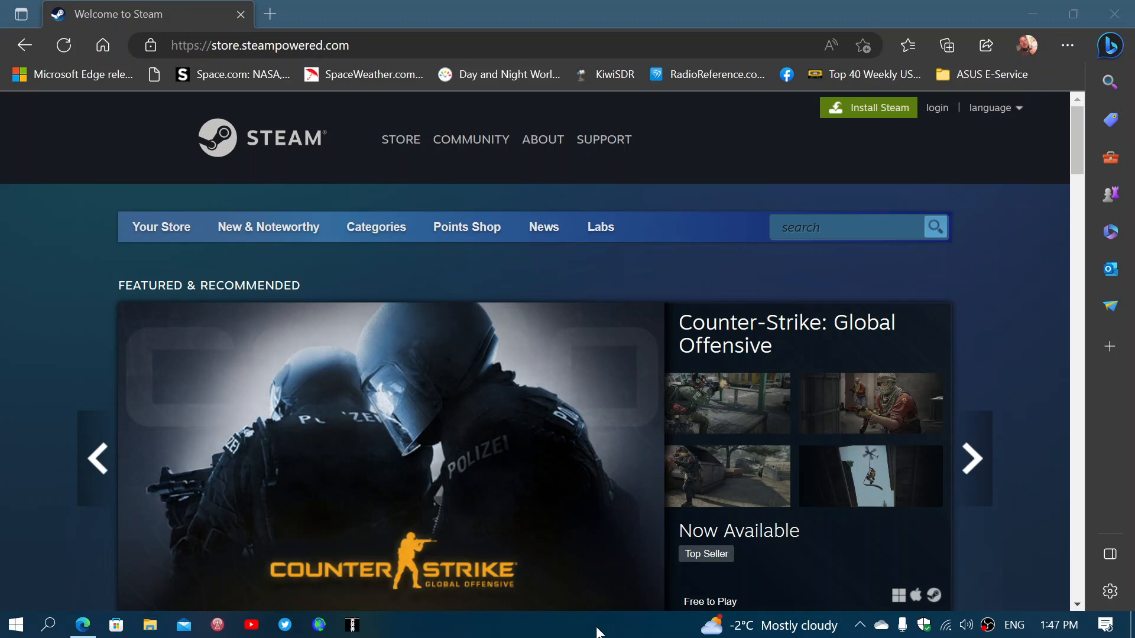
pyautogui.click(971, 458)
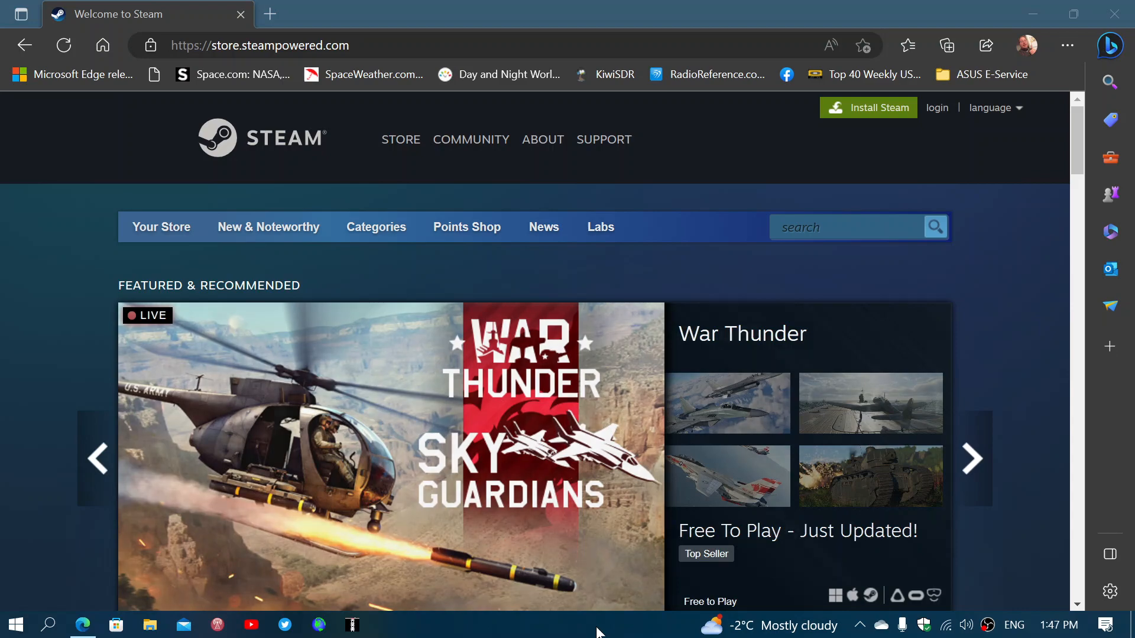
pyautogui.click(971, 459)
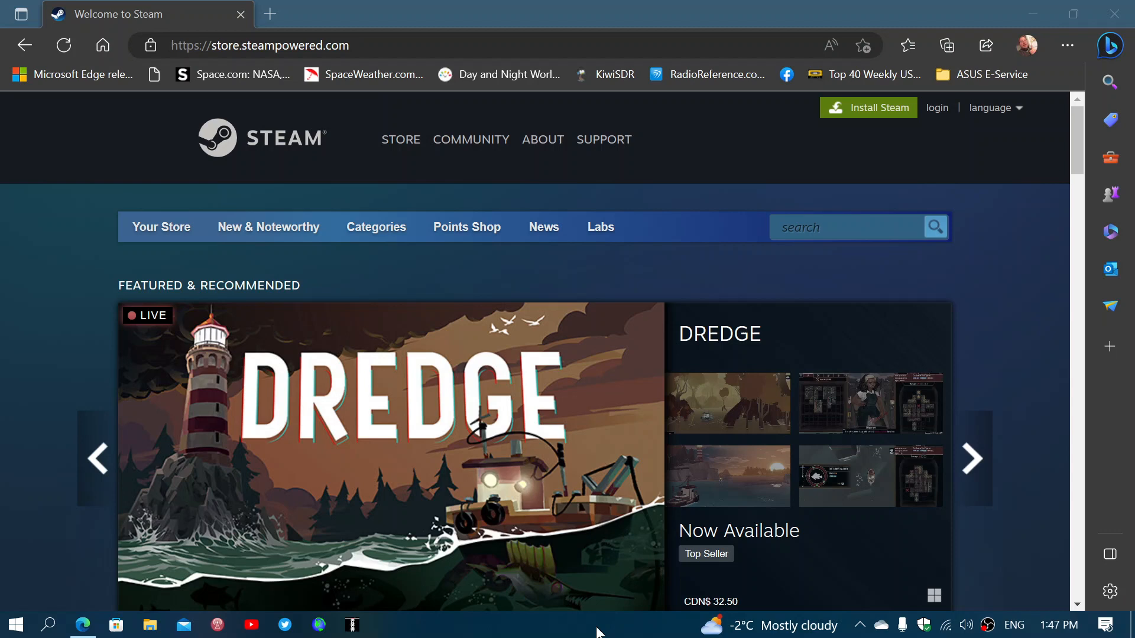
pyautogui.click(972, 458)
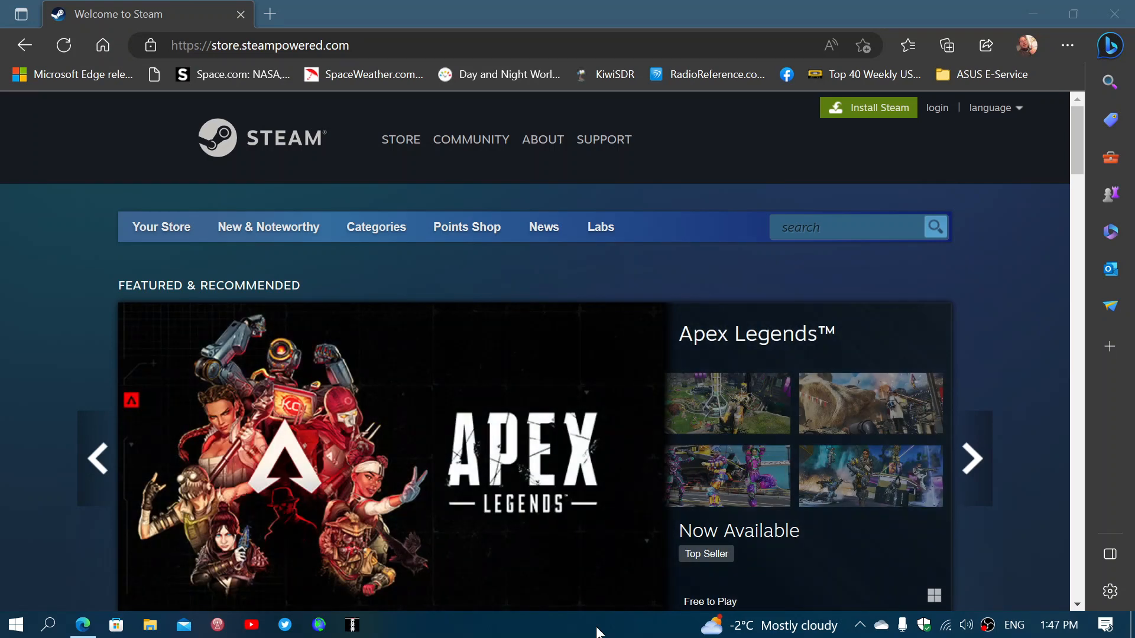
pyautogui.click(971, 459)
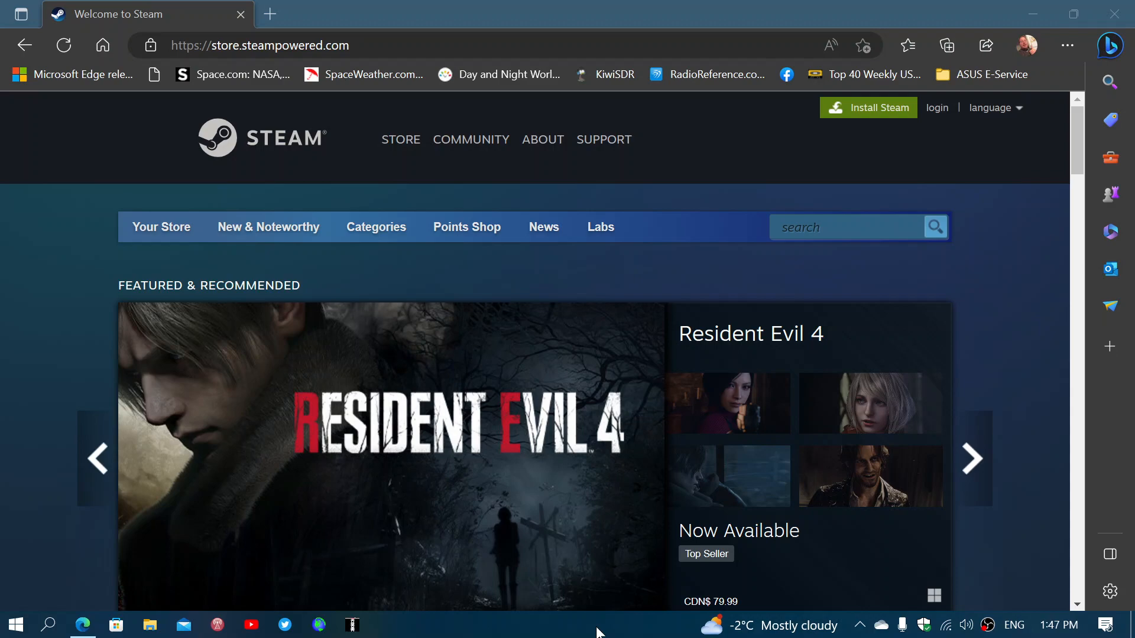
pyautogui.click(972, 458)
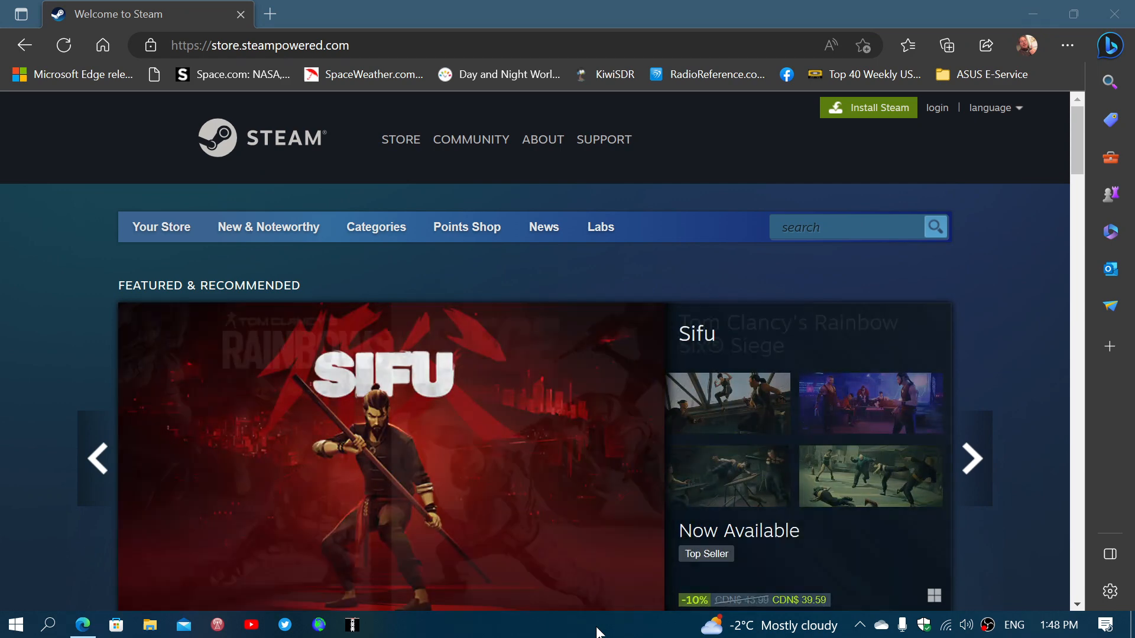
pyautogui.click(971, 458)
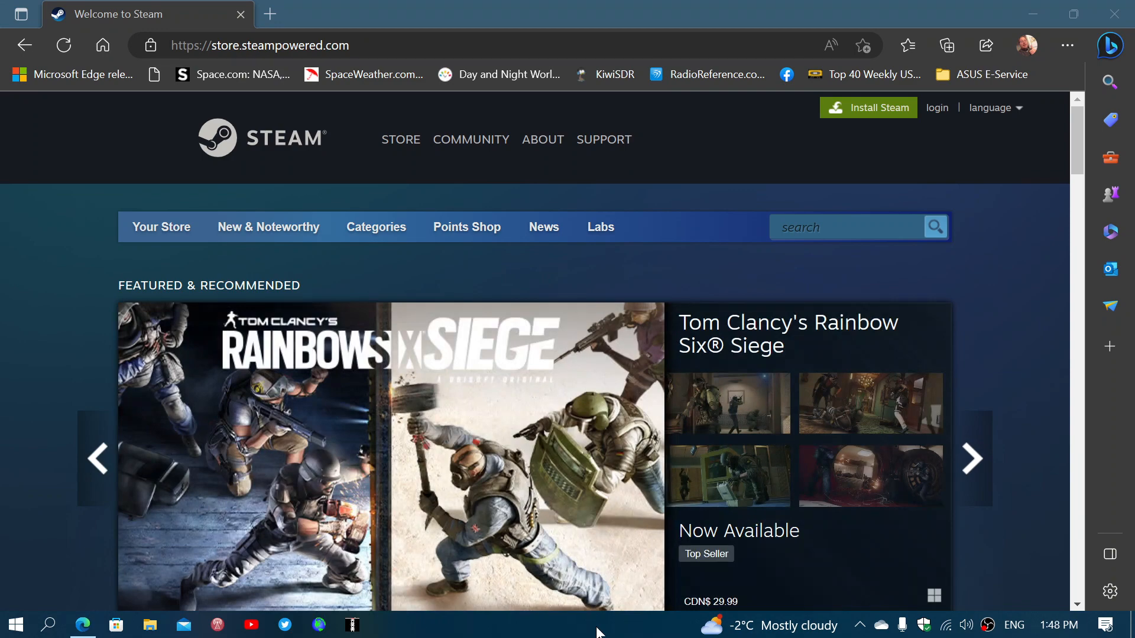
pyautogui.click(973, 458)
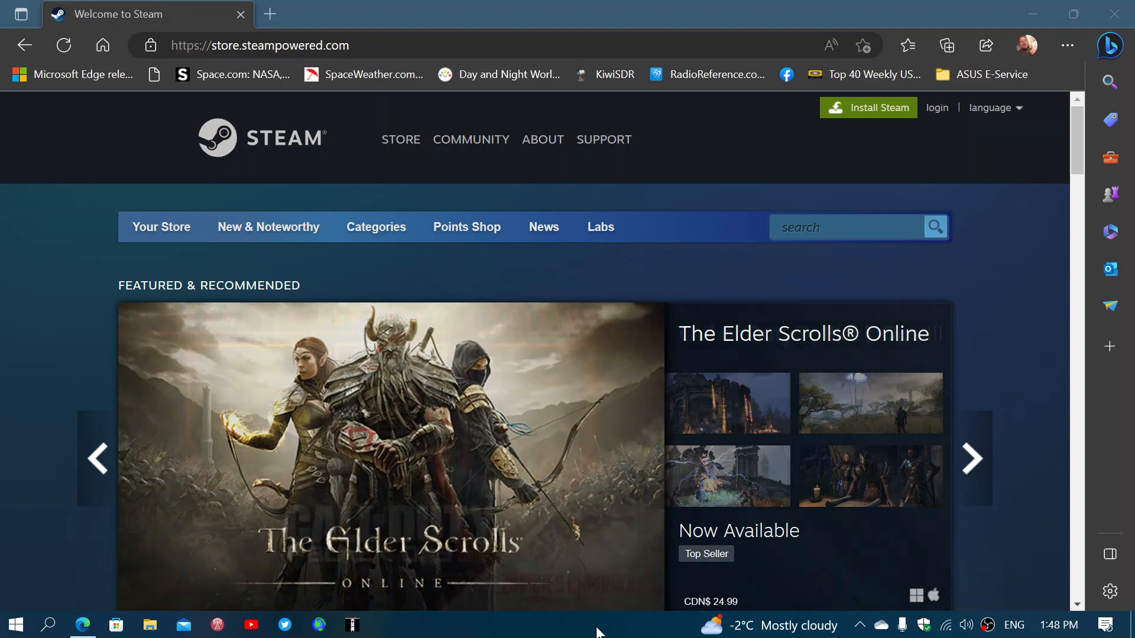
pyautogui.click(971, 458)
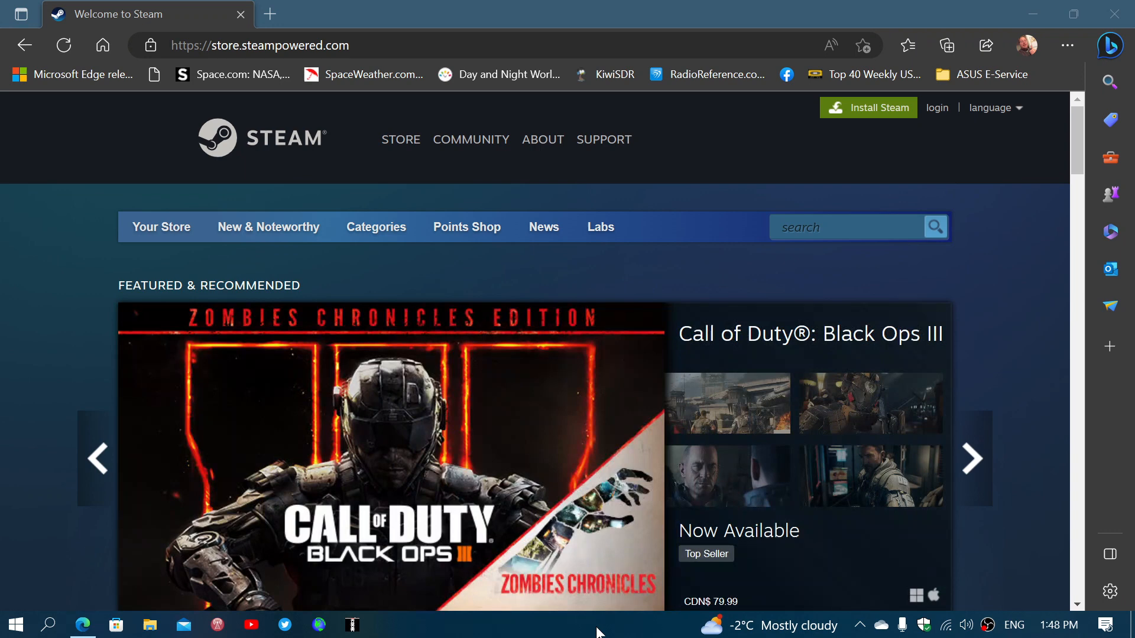
pyautogui.click(972, 459)
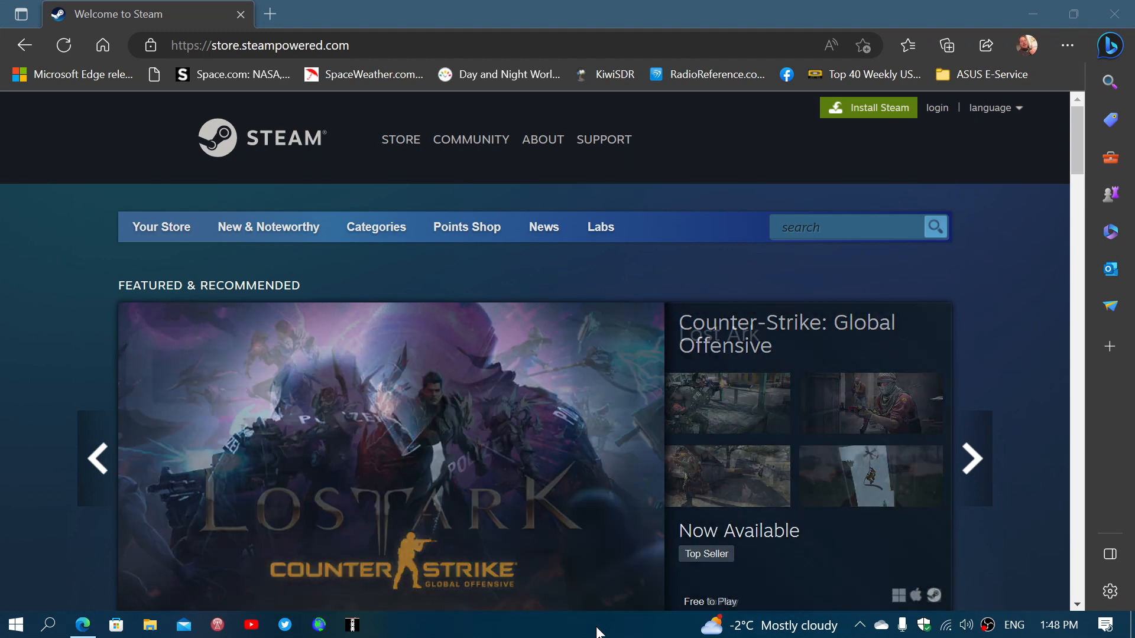
pyautogui.click(971, 458)
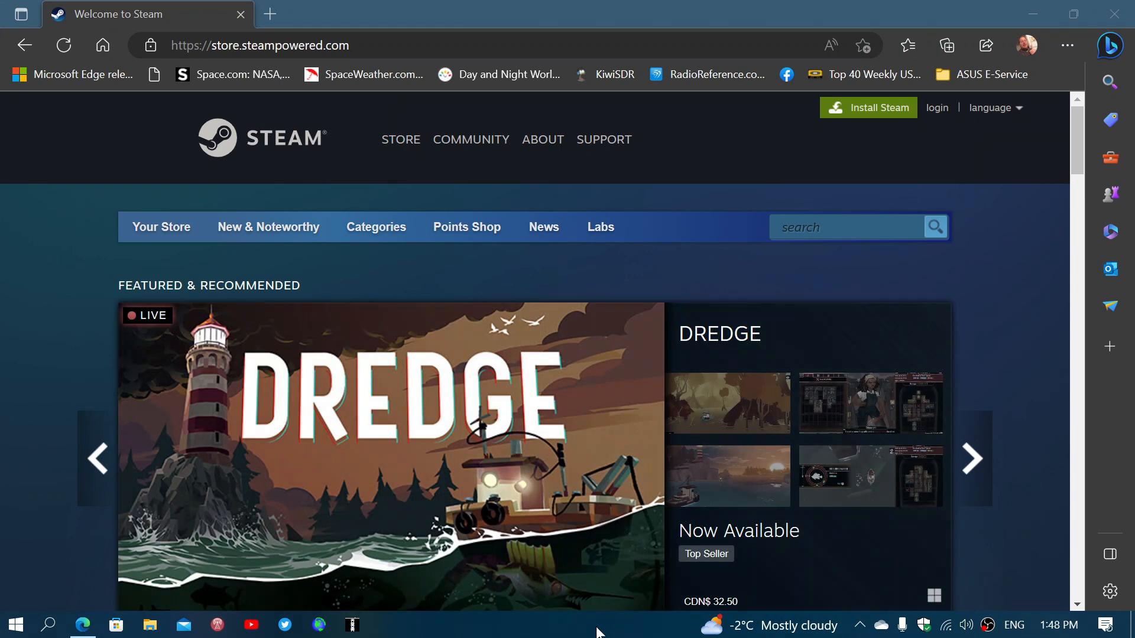
pyautogui.click(973, 458)
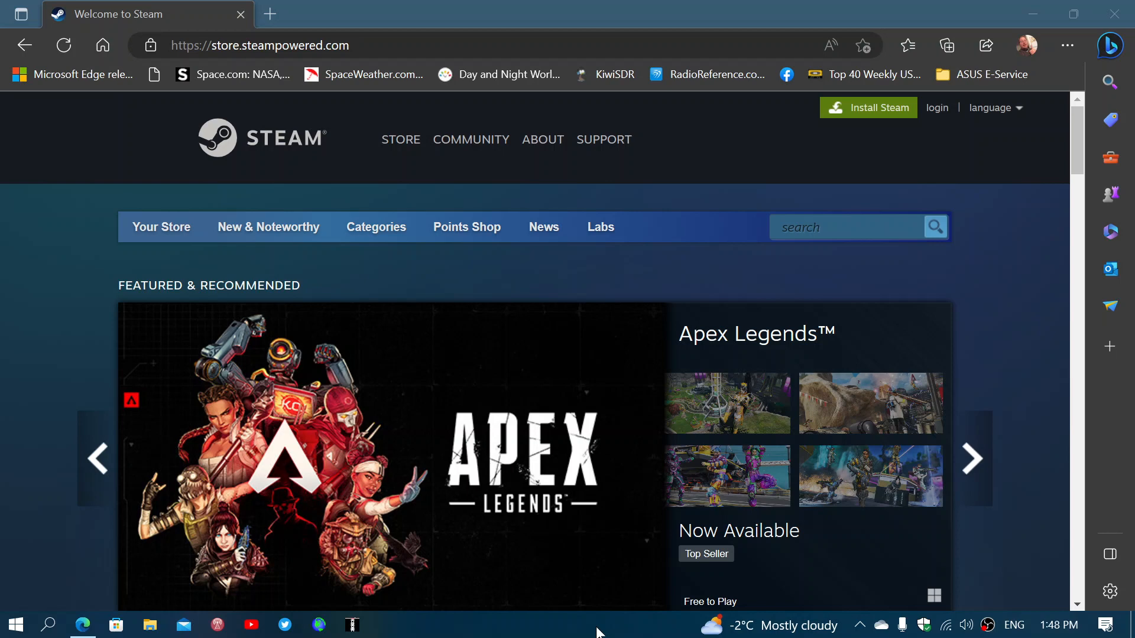
pyautogui.click(973, 458)
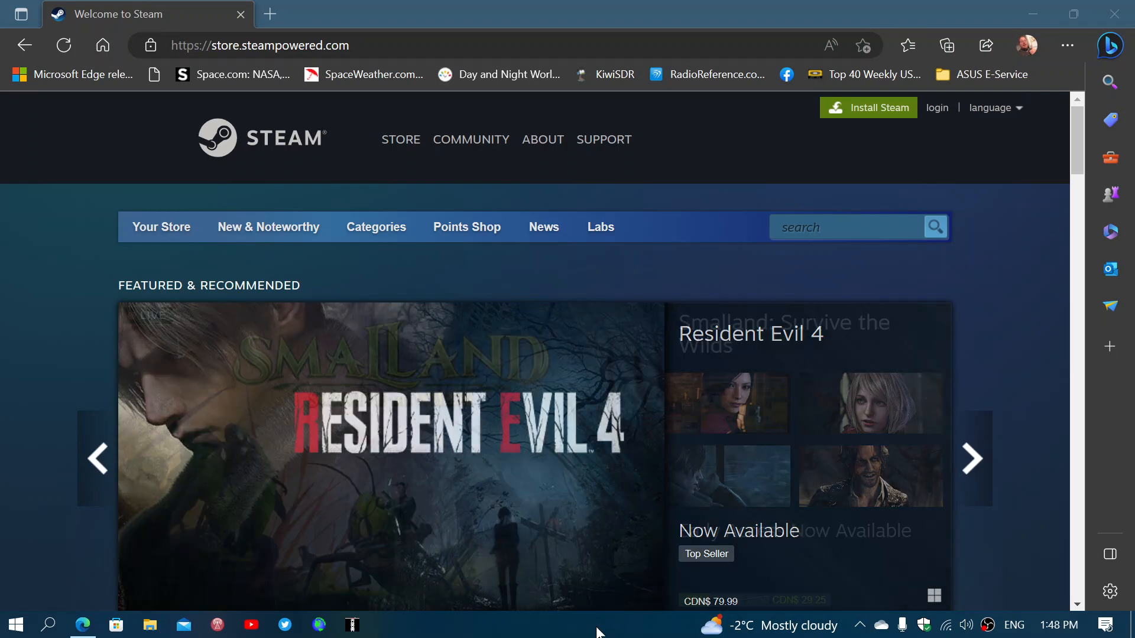
pyautogui.click(971, 459)
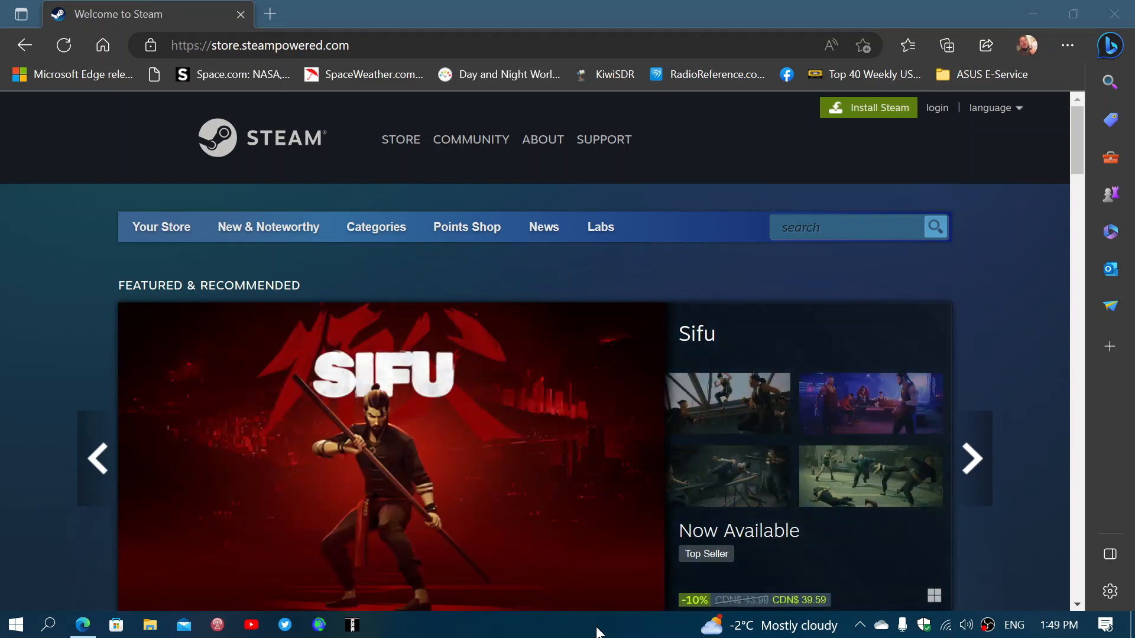
pyautogui.click(972, 459)
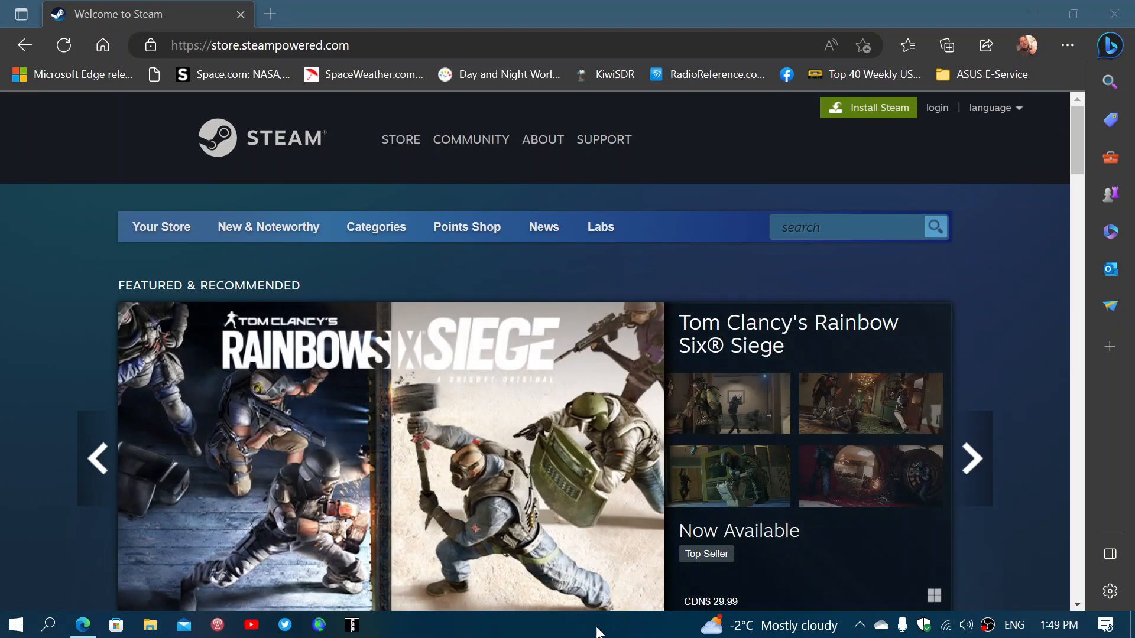
pyautogui.click(973, 459)
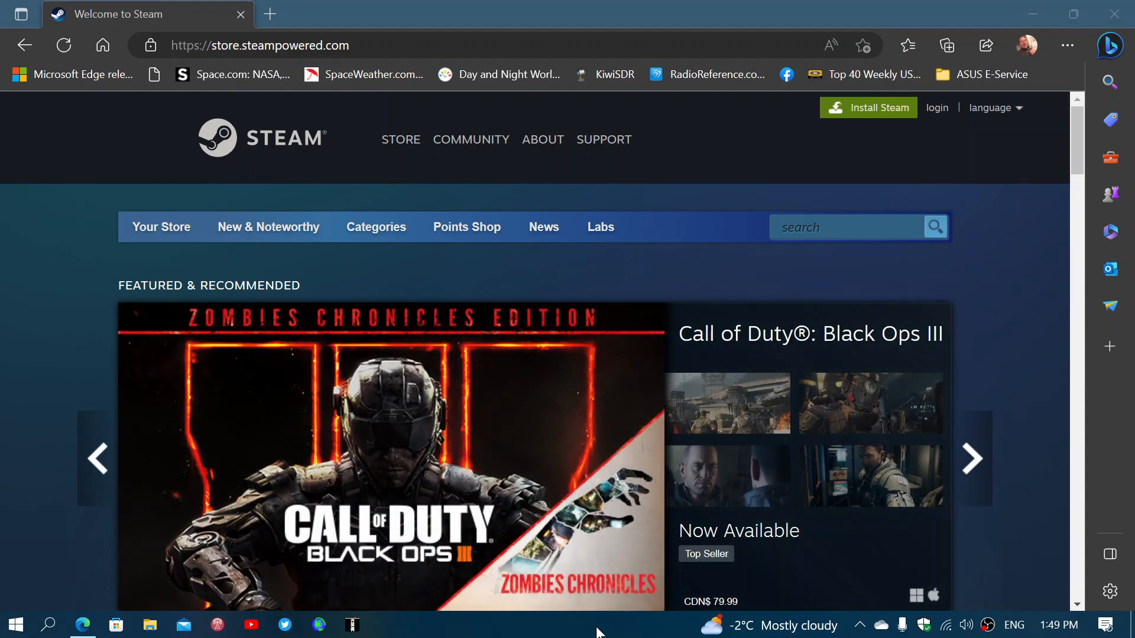
pyautogui.click(973, 459)
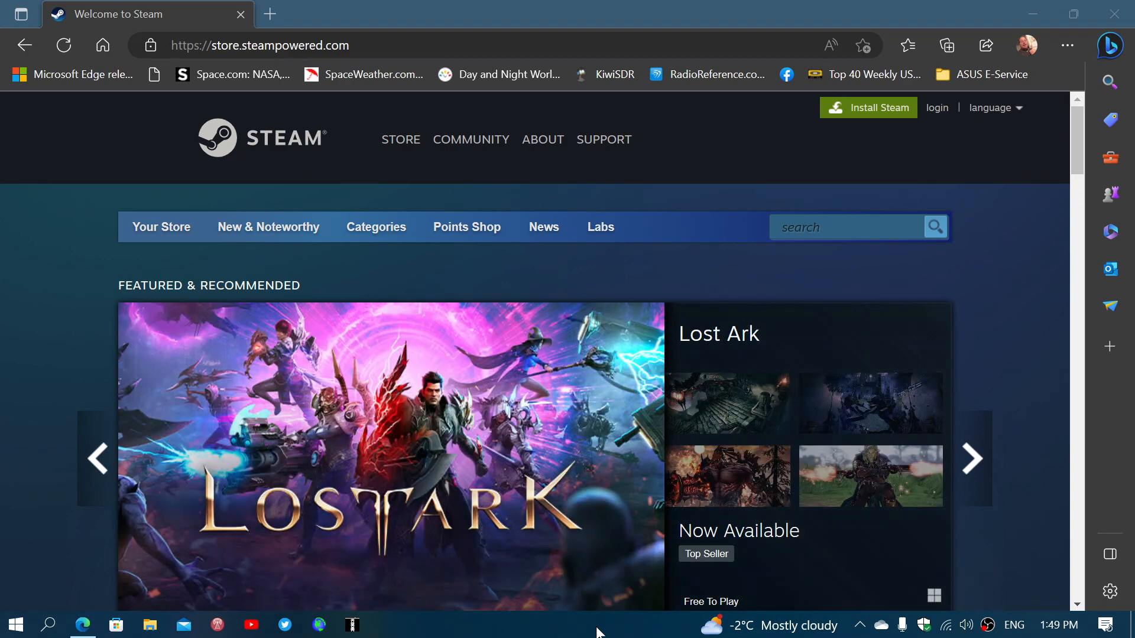
pyautogui.click(972, 458)
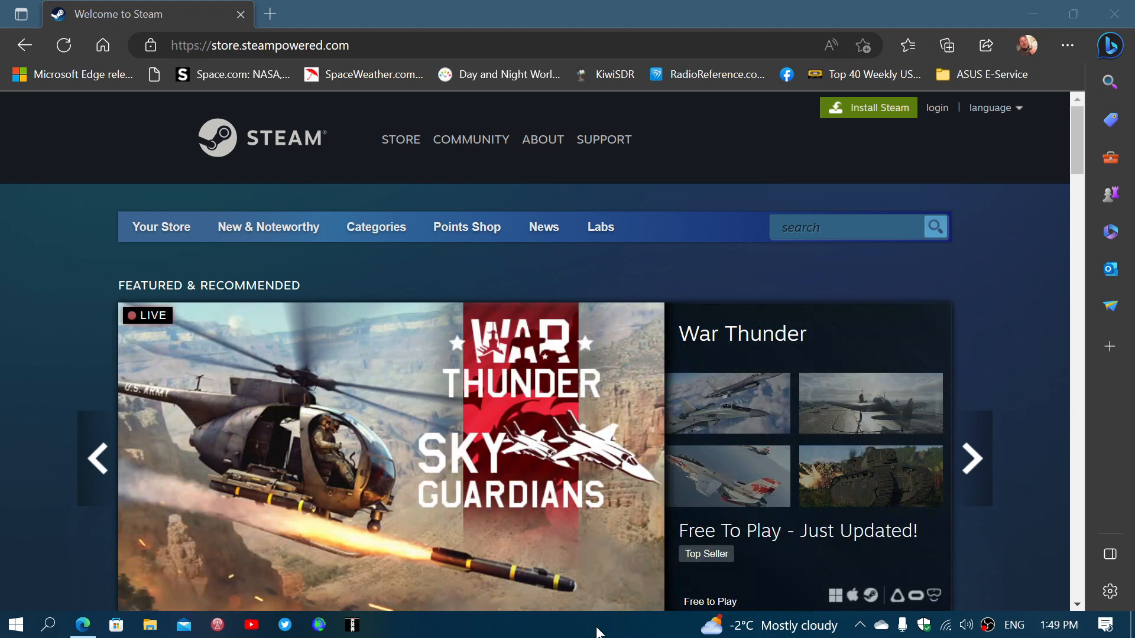
pyautogui.moveTo(1018, 299)
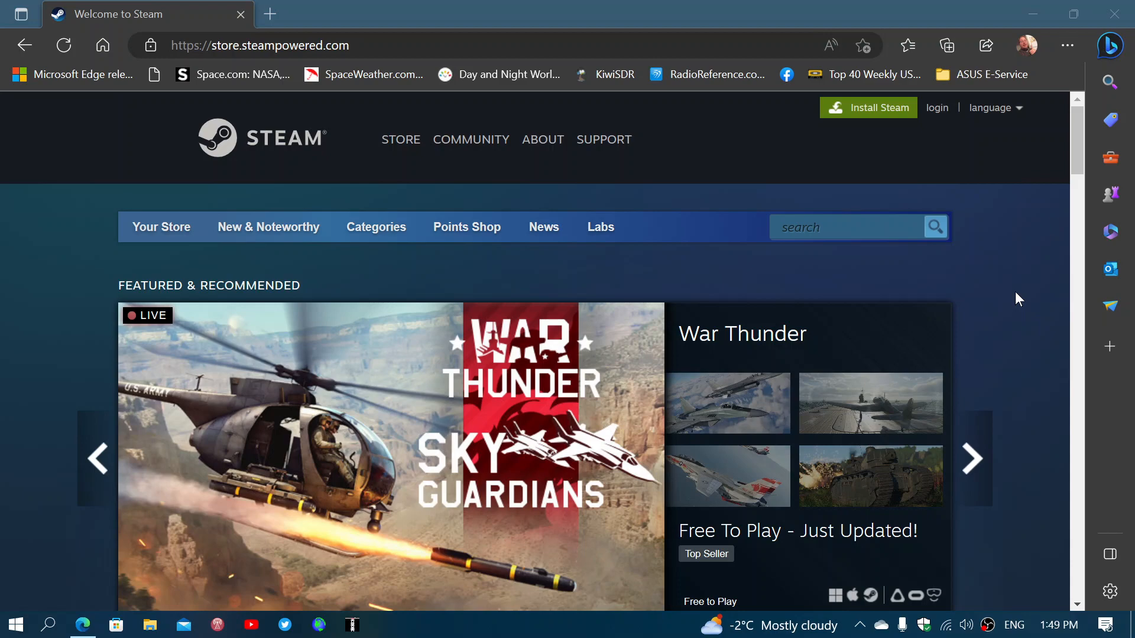
pyautogui.click(971, 458)
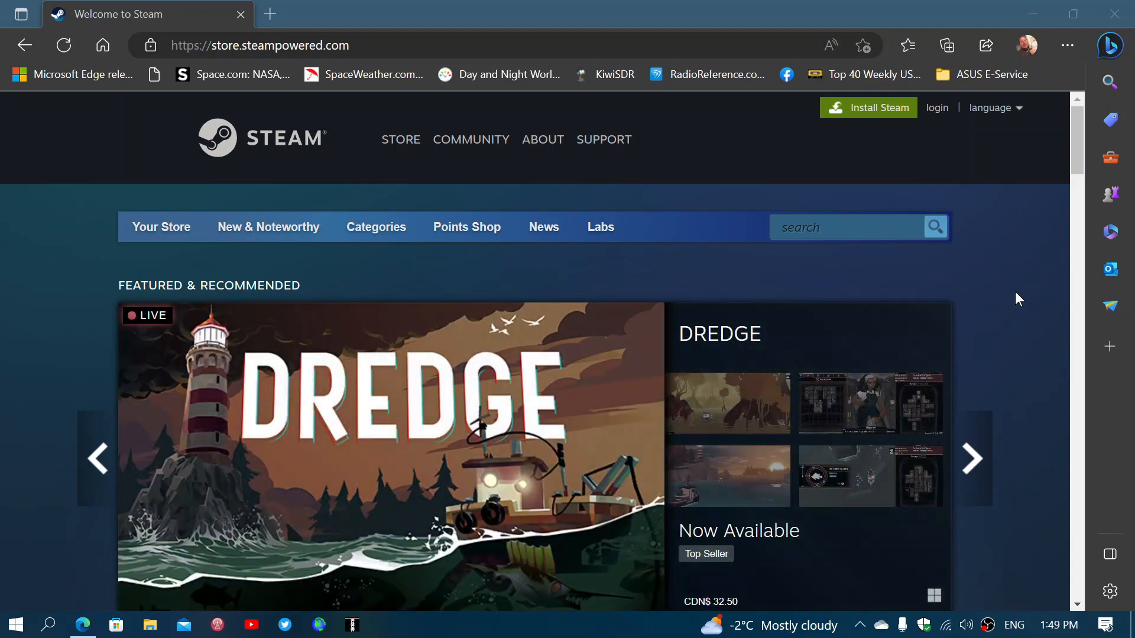
pyautogui.click(971, 459)
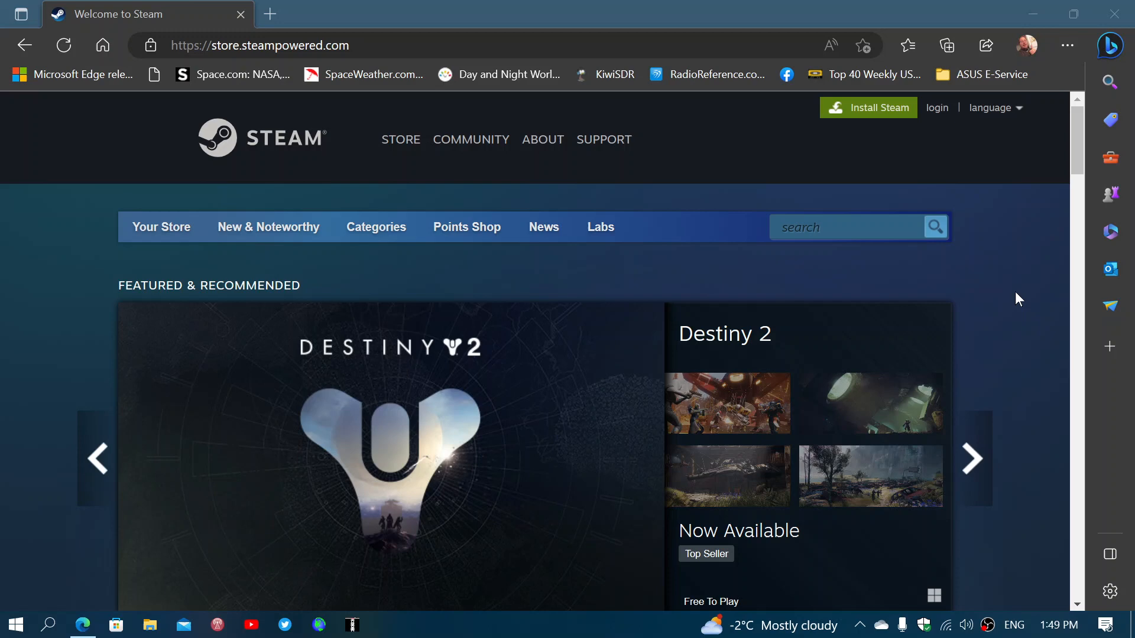
pyautogui.click(971, 459)
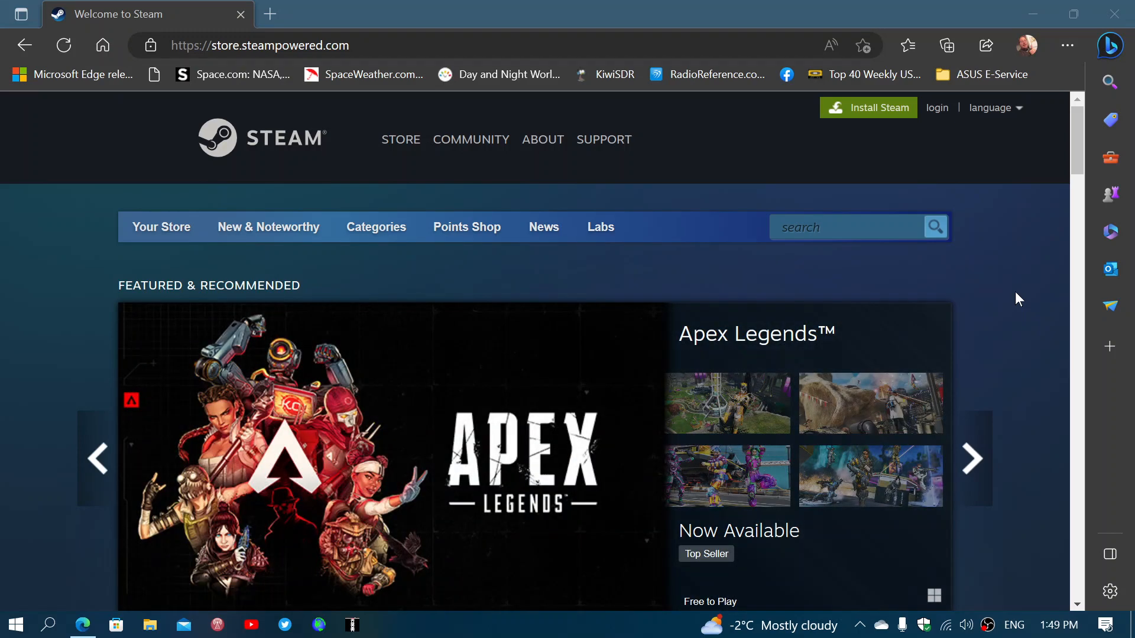
pyautogui.click(971, 458)
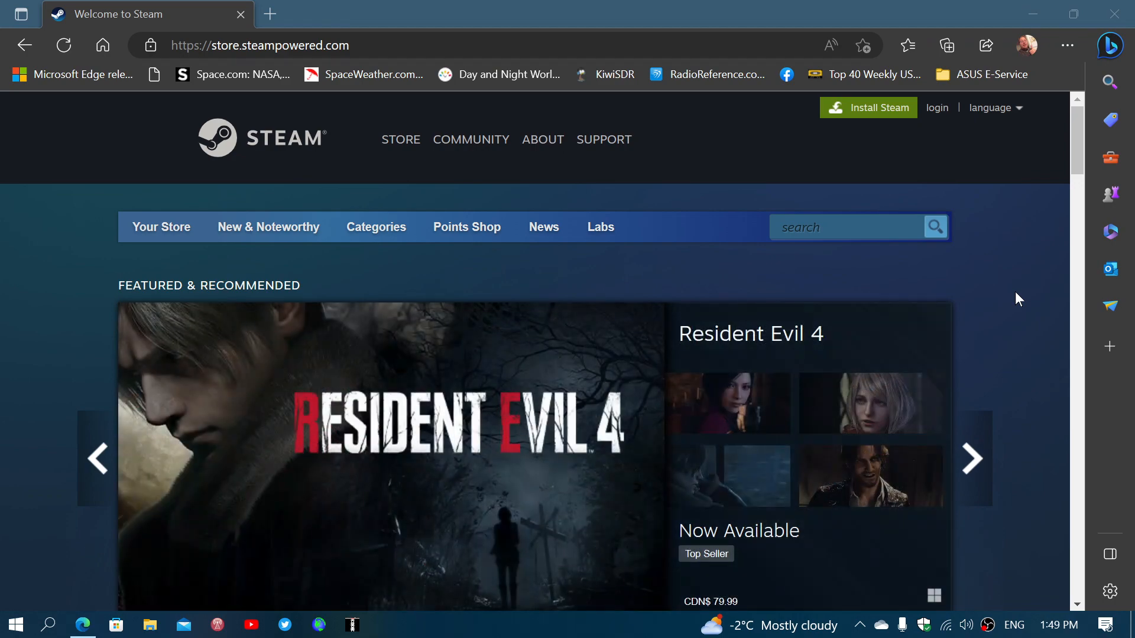
pyautogui.click(972, 458)
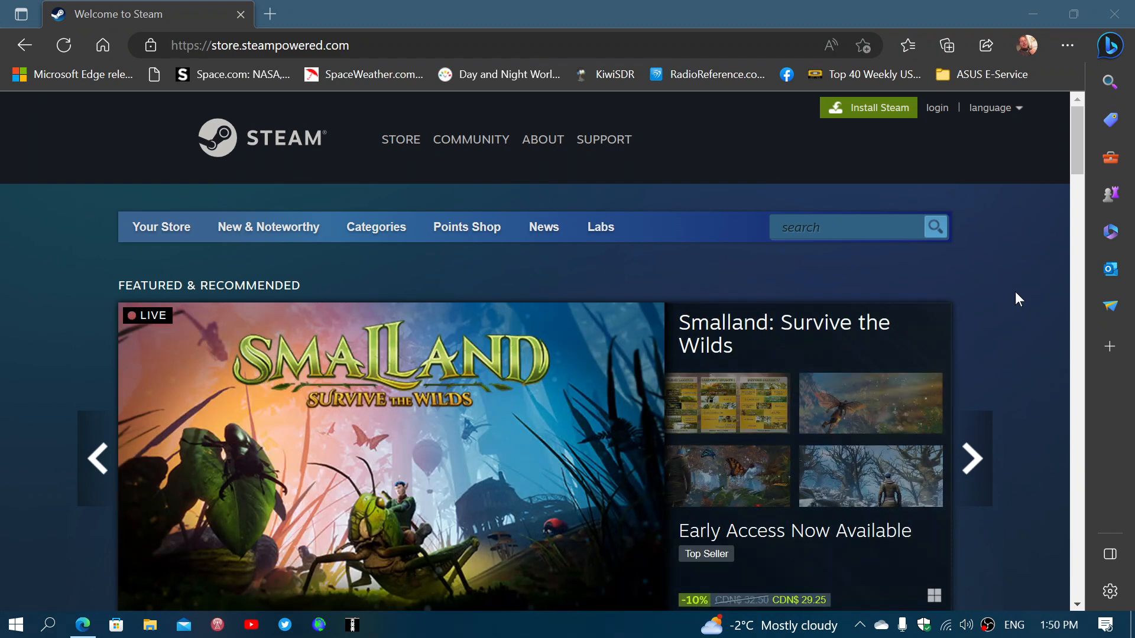
pyautogui.click(971, 459)
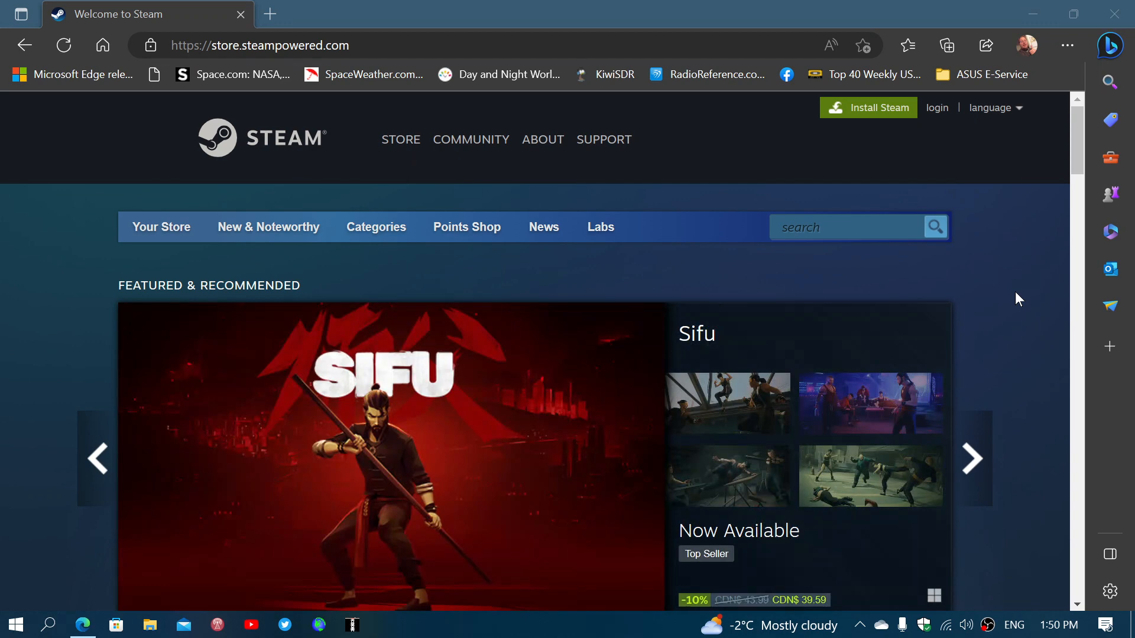
pyautogui.click(972, 458)
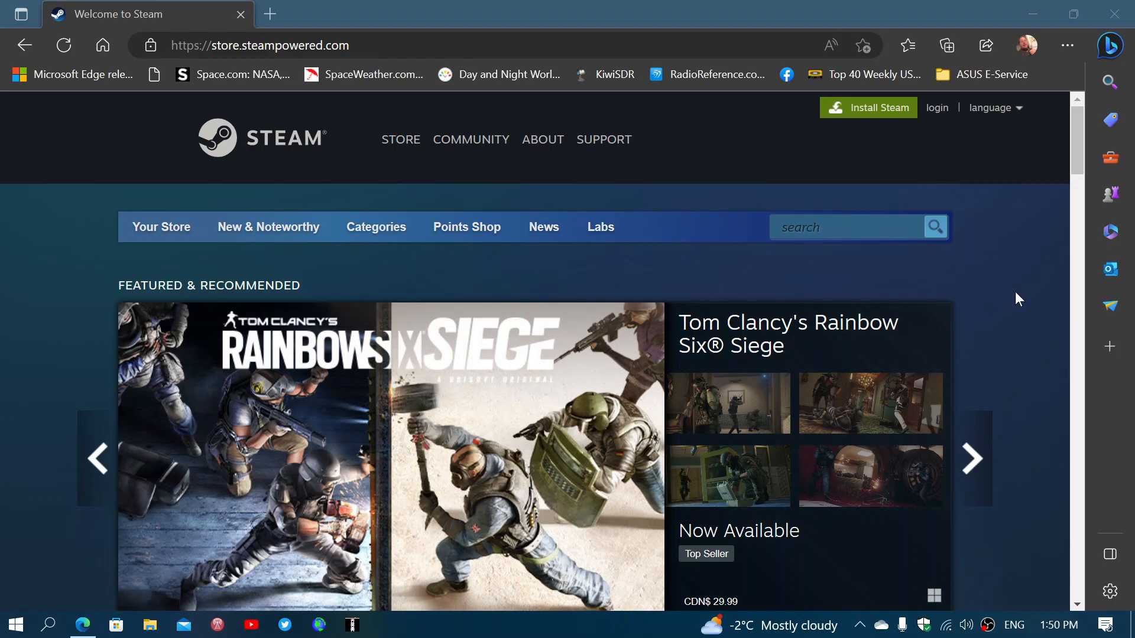
pyautogui.click(972, 459)
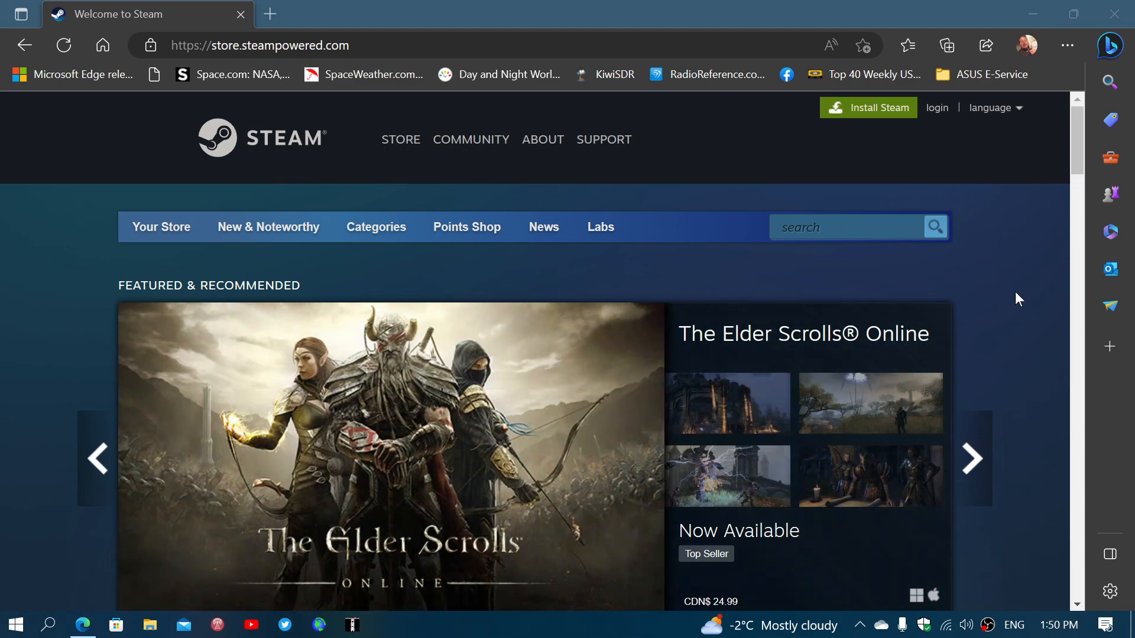
pyautogui.click(973, 458)
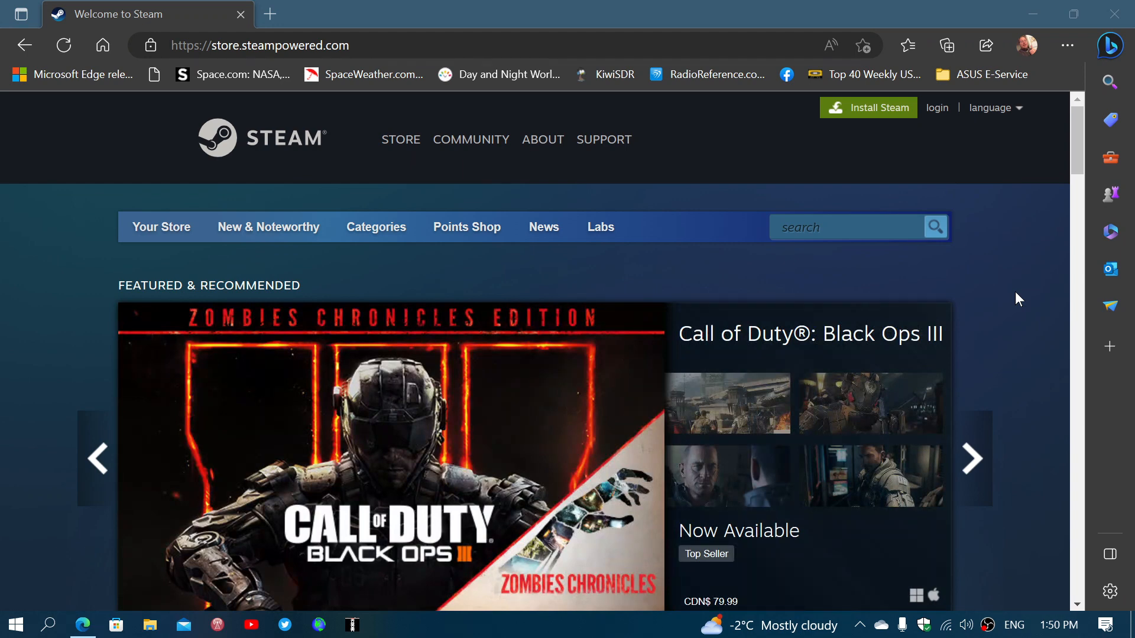
pyautogui.click(971, 458)
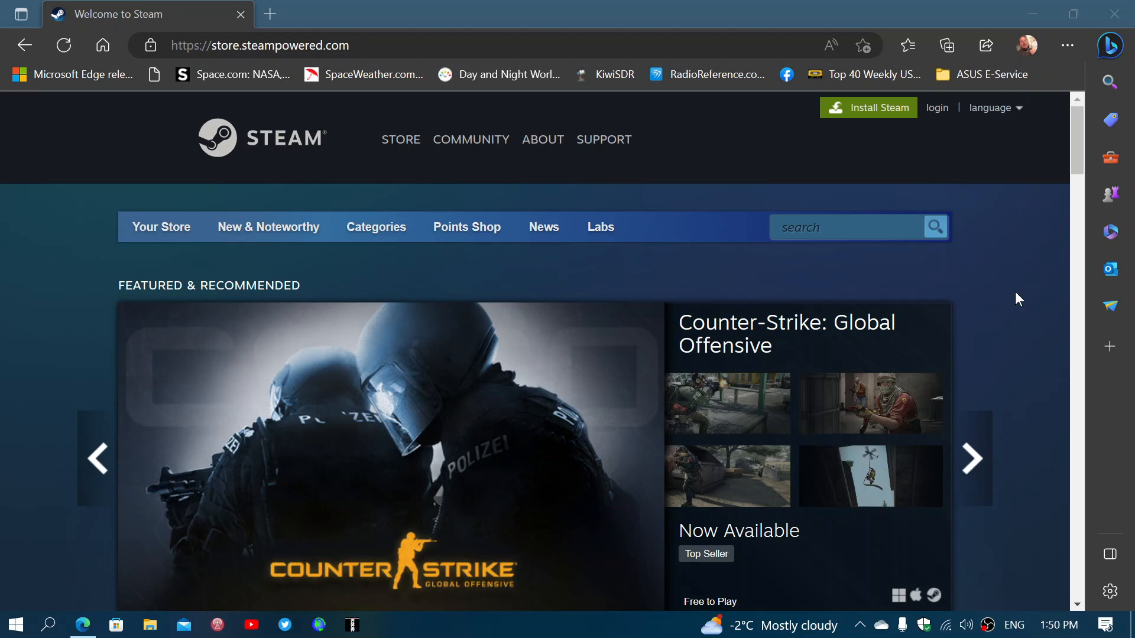
pyautogui.click(971, 458)
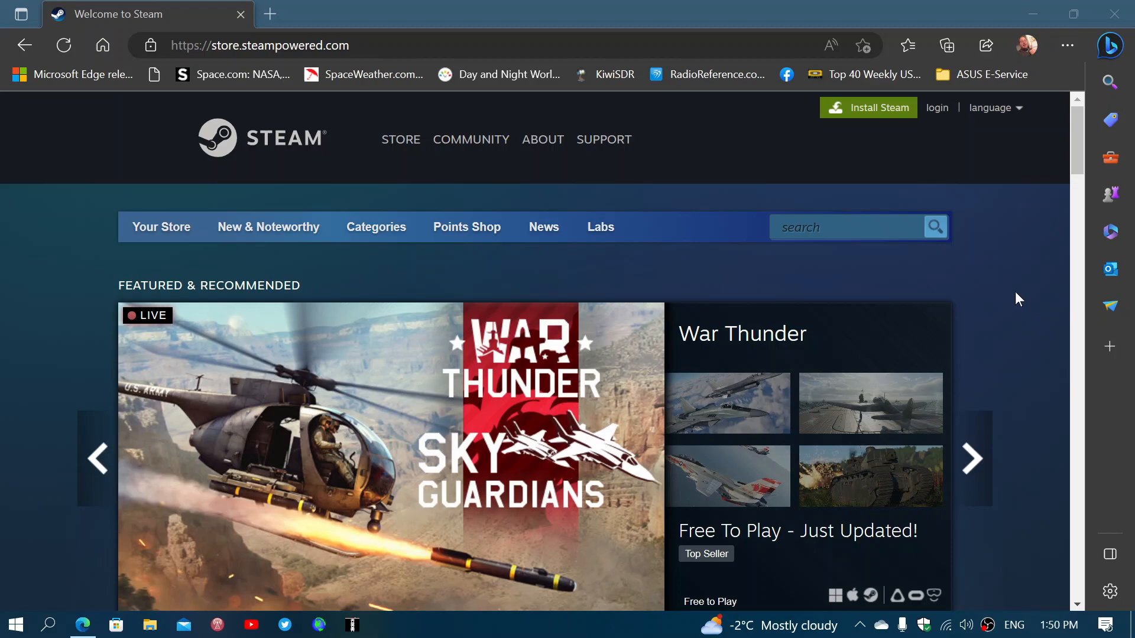
pyautogui.click(971, 458)
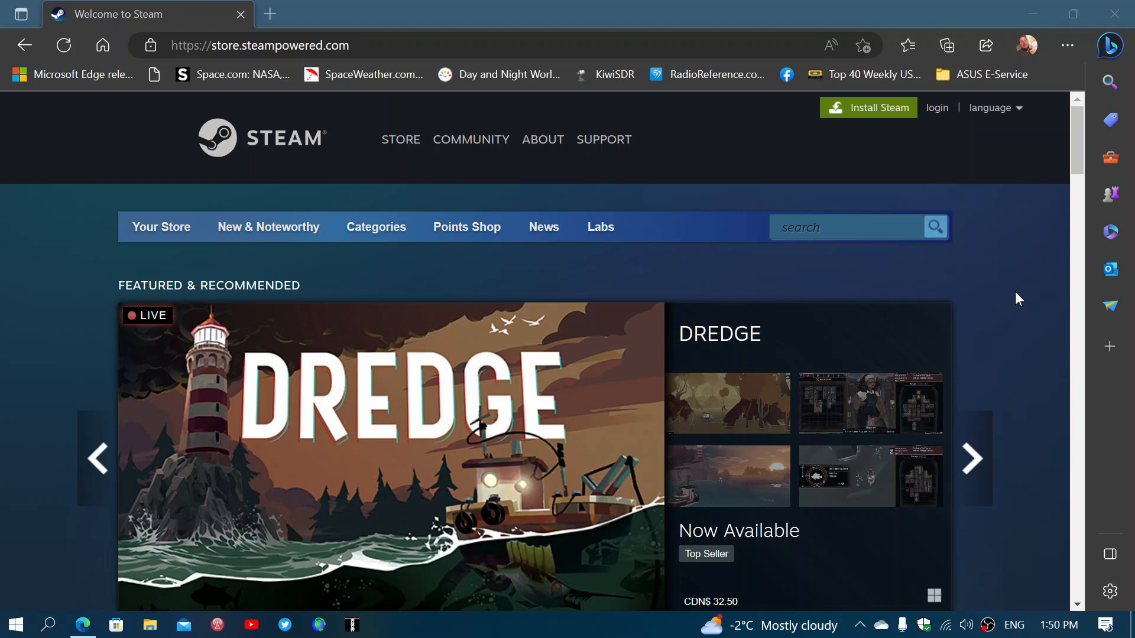
pyautogui.click(971, 458)
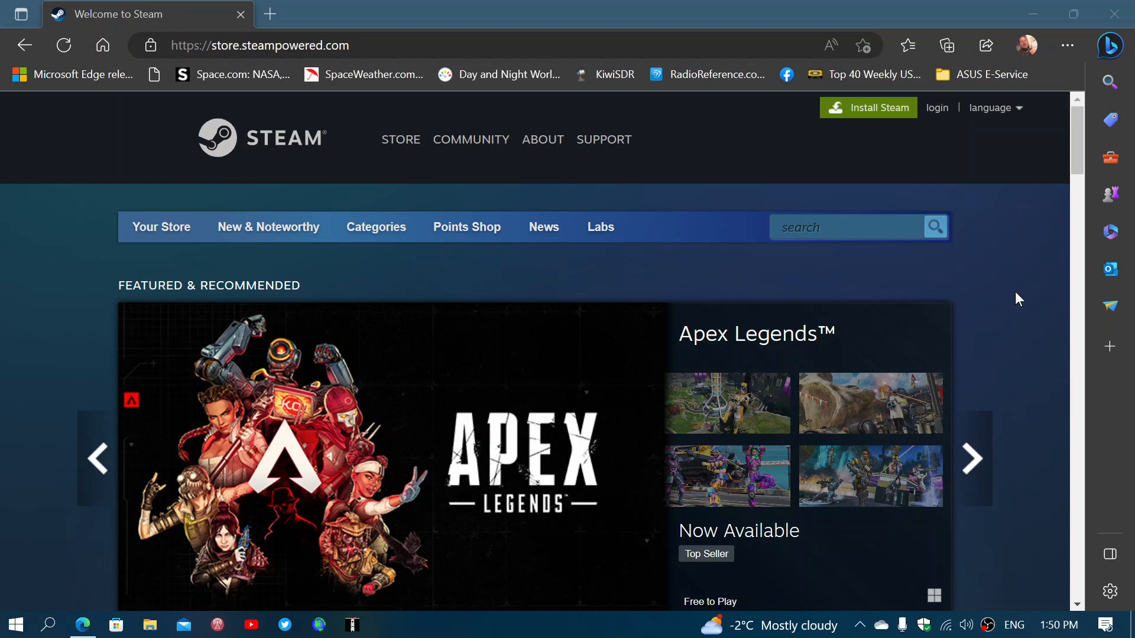
pyautogui.click(971, 459)
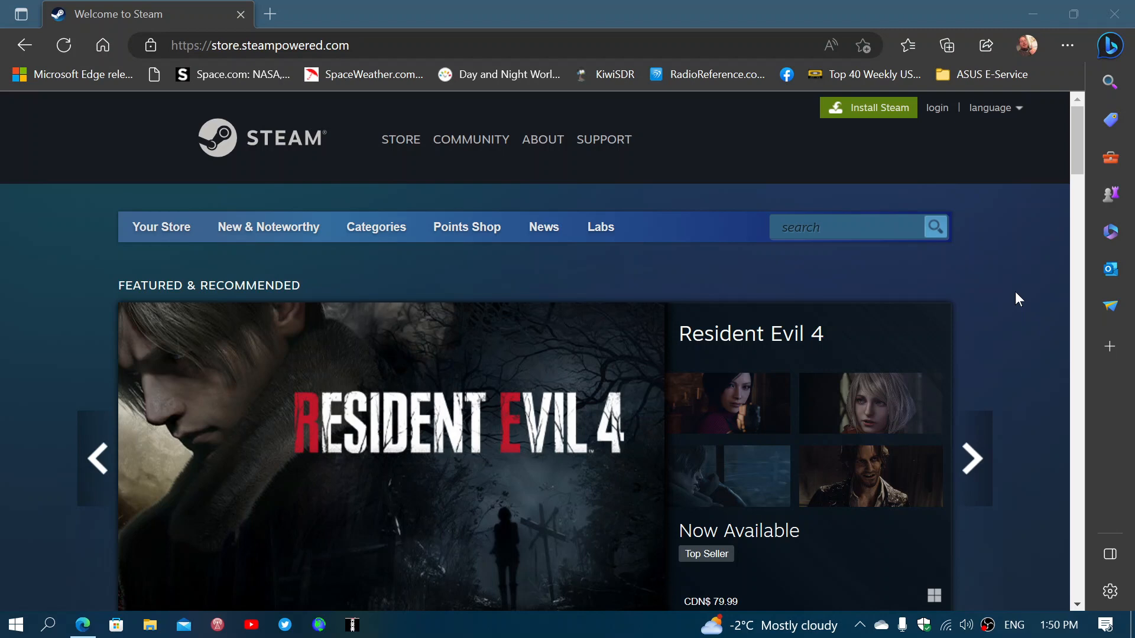
pyautogui.click(971, 459)
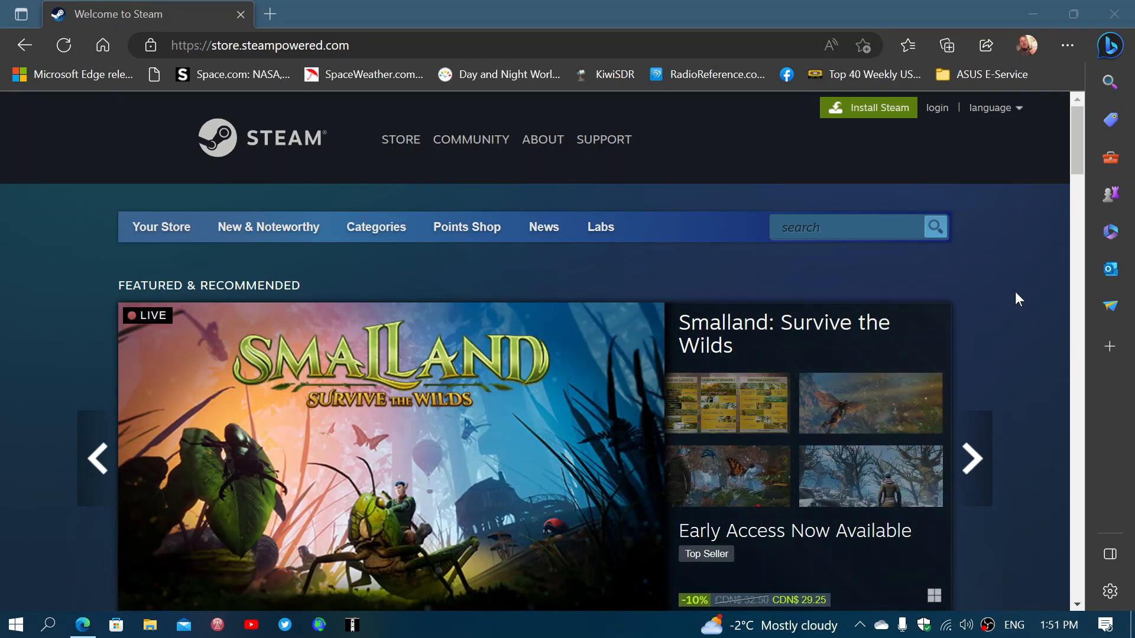
pyautogui.click(972, 459)
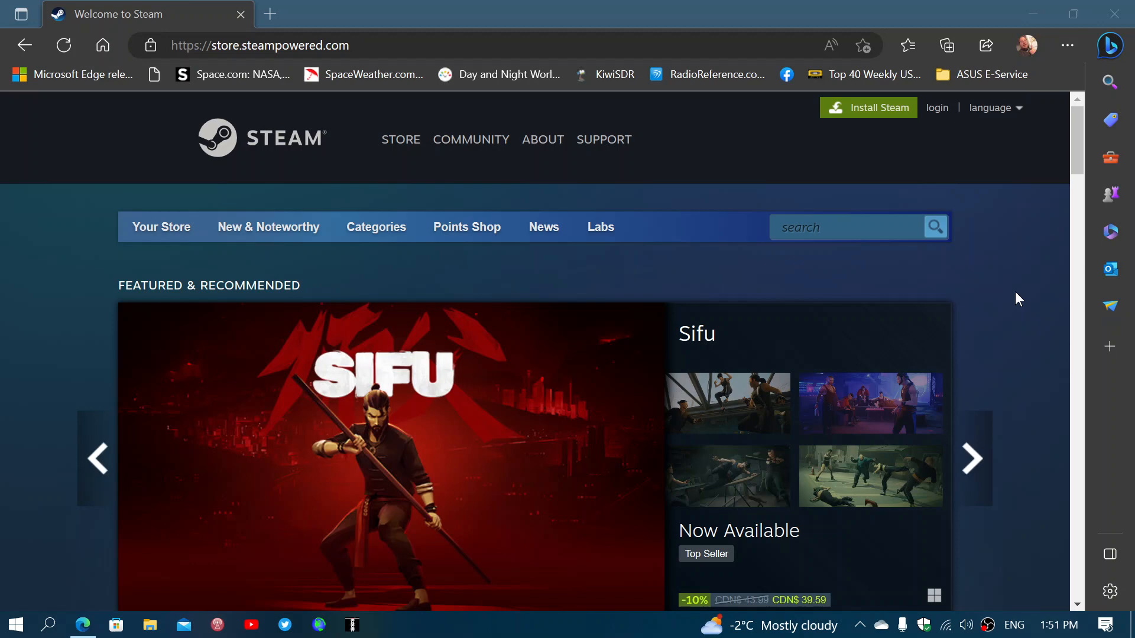
pyautogui.click(971, 458)
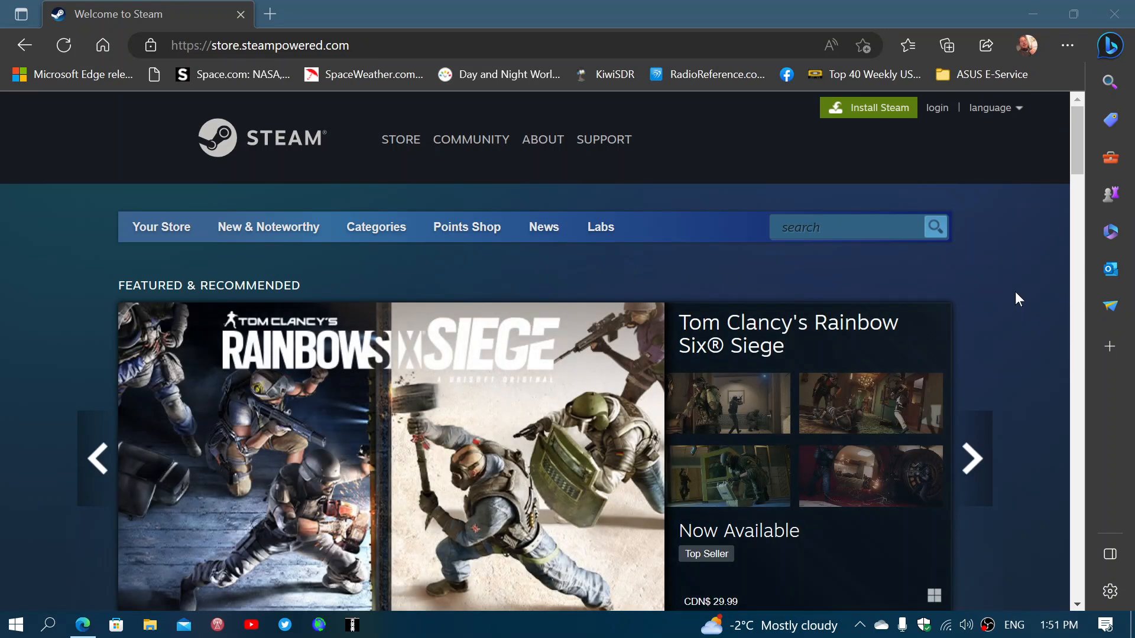
pyautogui.click(972, 458)
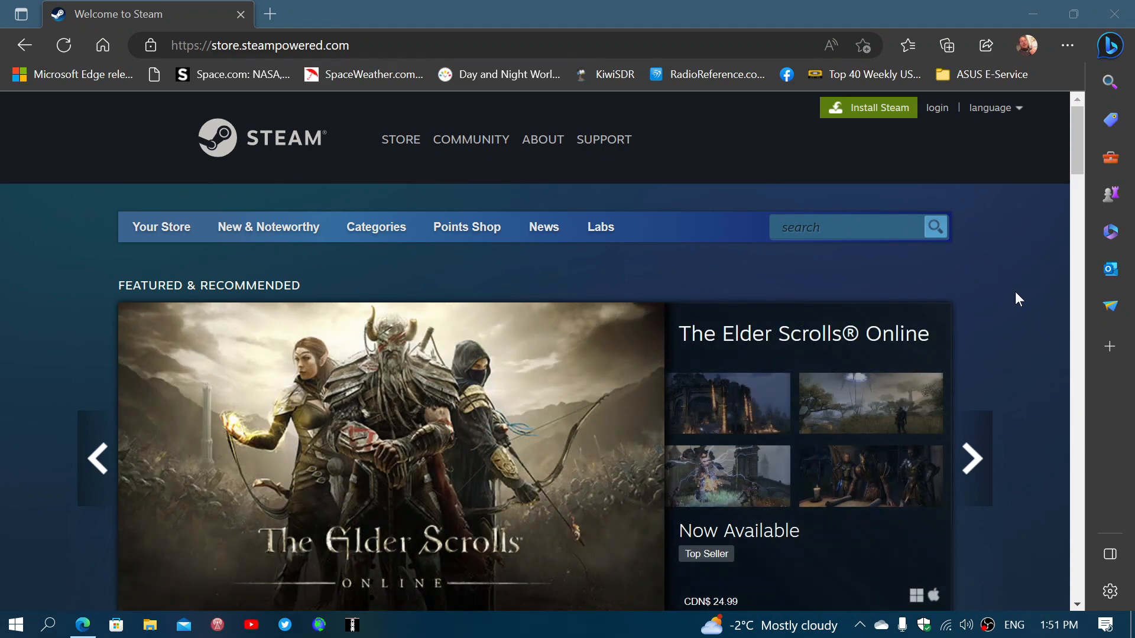
pyautogui.click(973, 458)
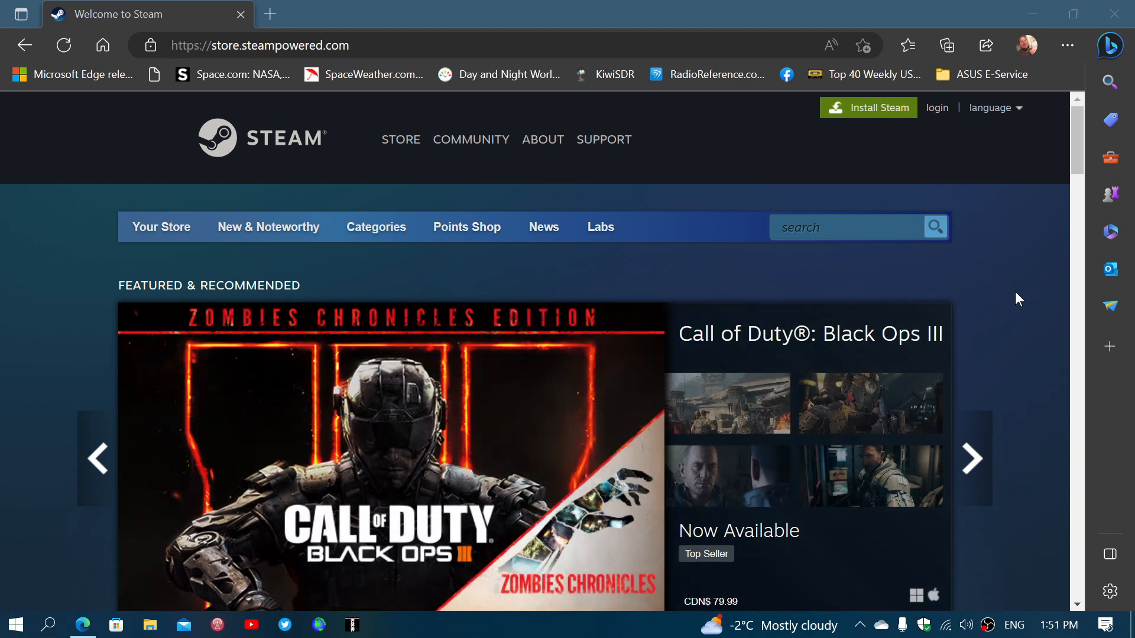
pyautogui.click(972, 458)
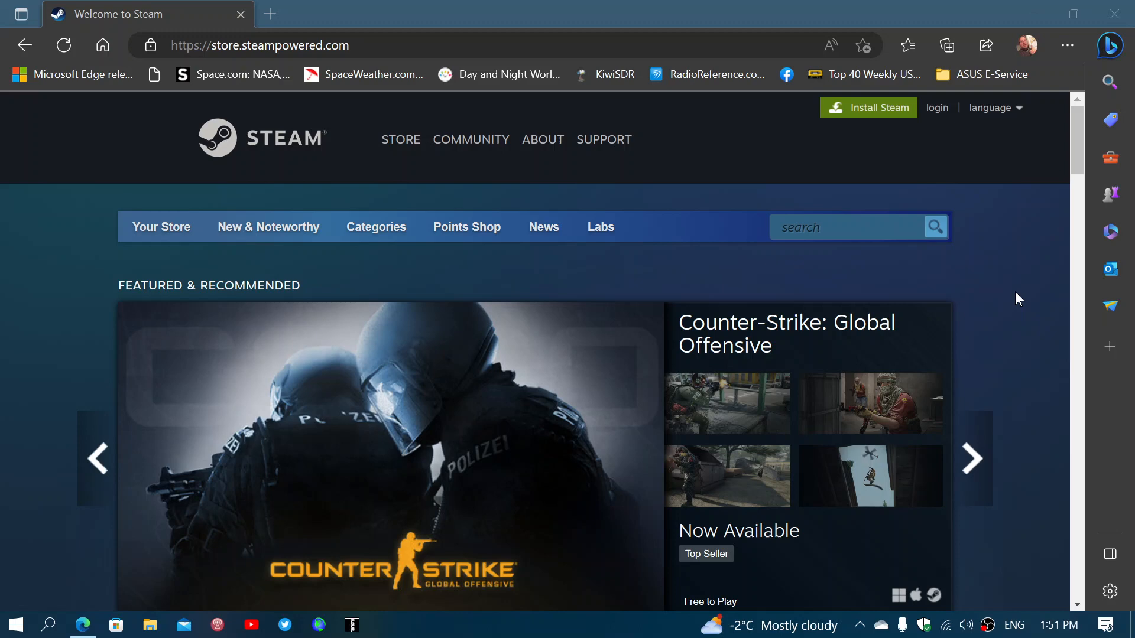
pyautogui.click(972, 459)
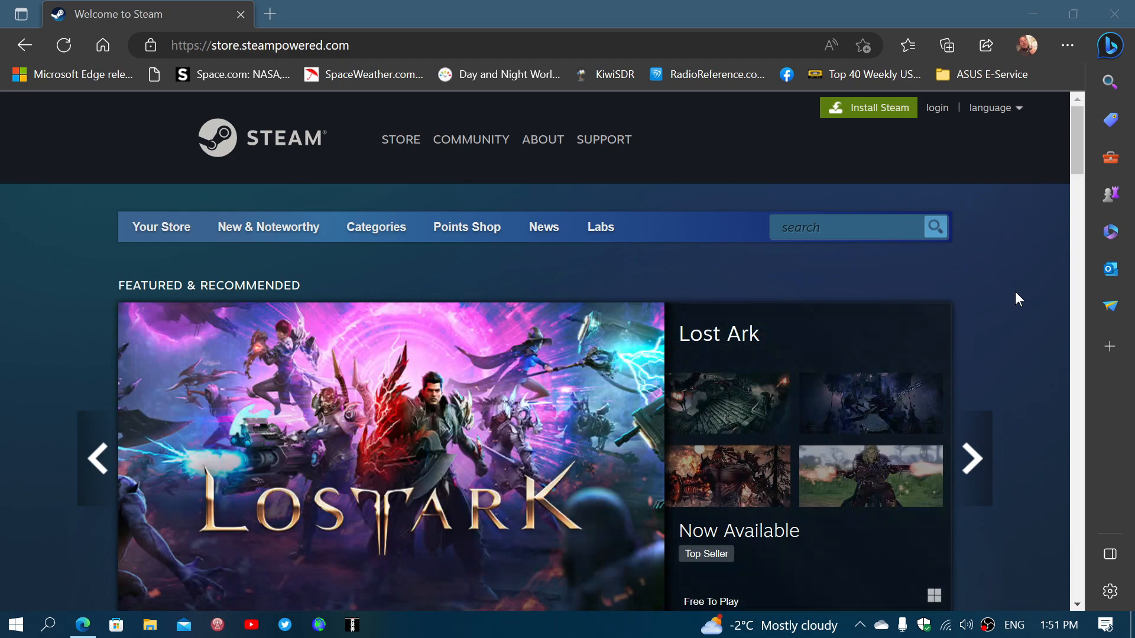